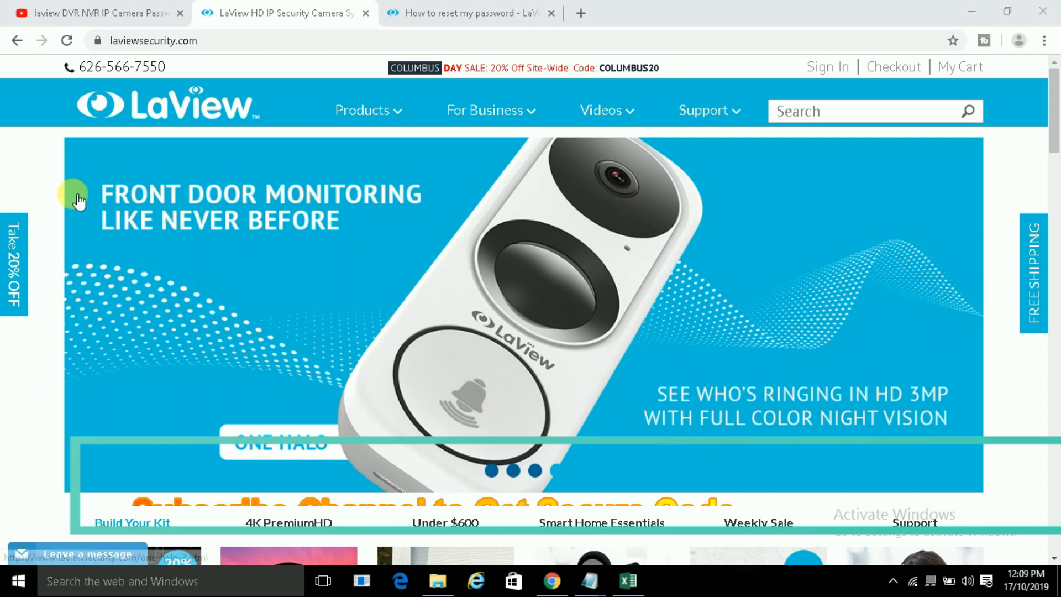
Switch to the 'How to reset my password - LaView' browser tab.
click(149, 39)
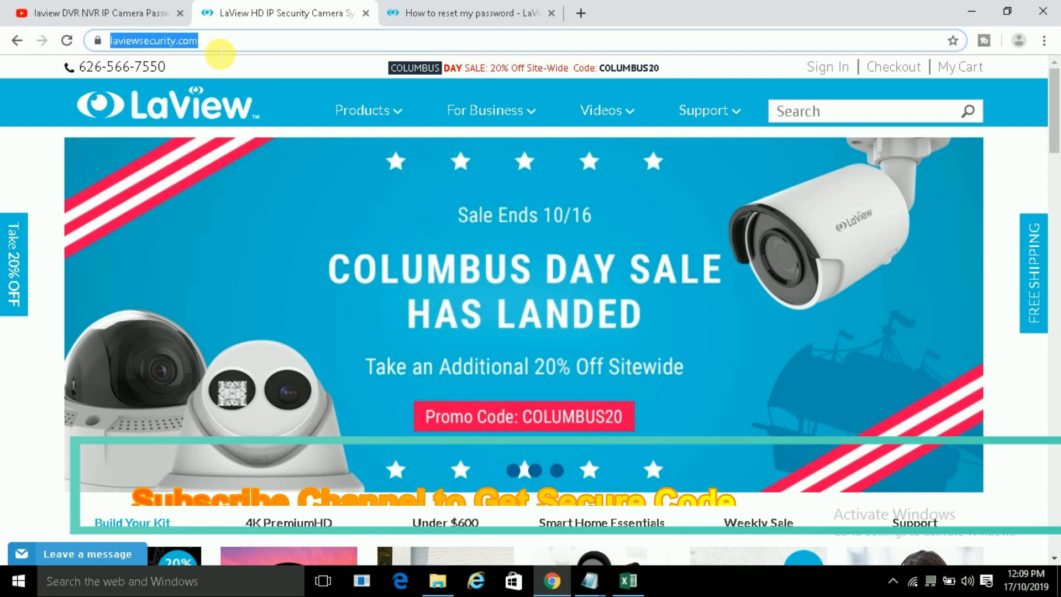
click(363, 109)
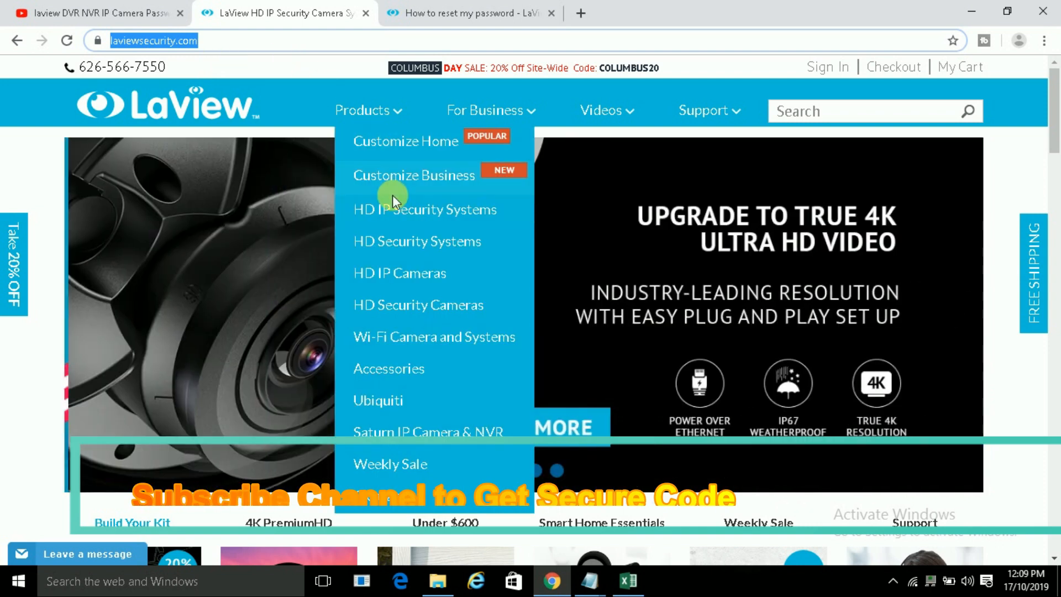
mouse_move(418, 216)
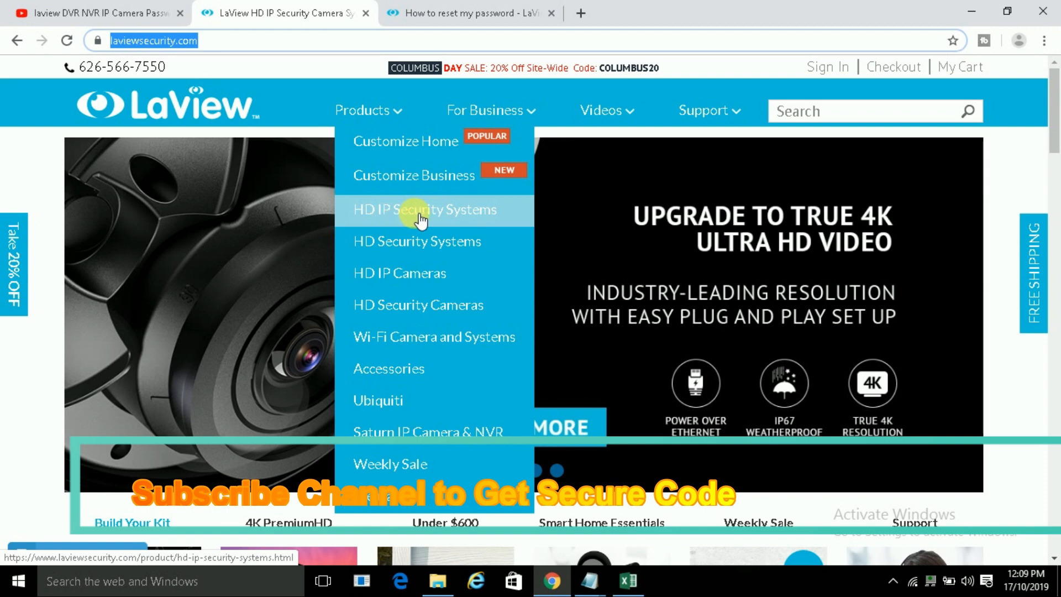
mouse_move(383, 283)
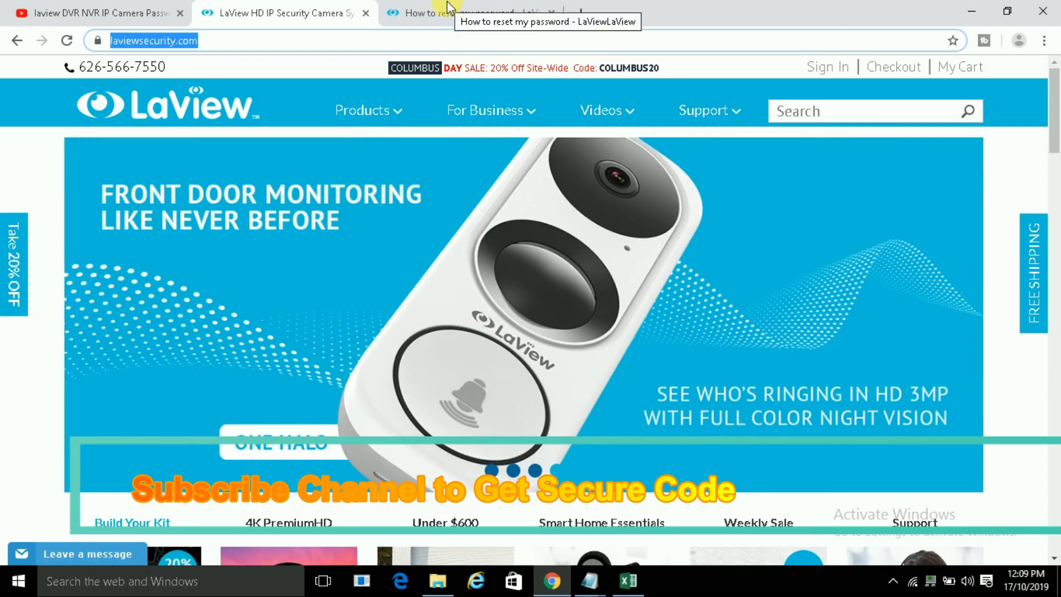
click(467, 15)
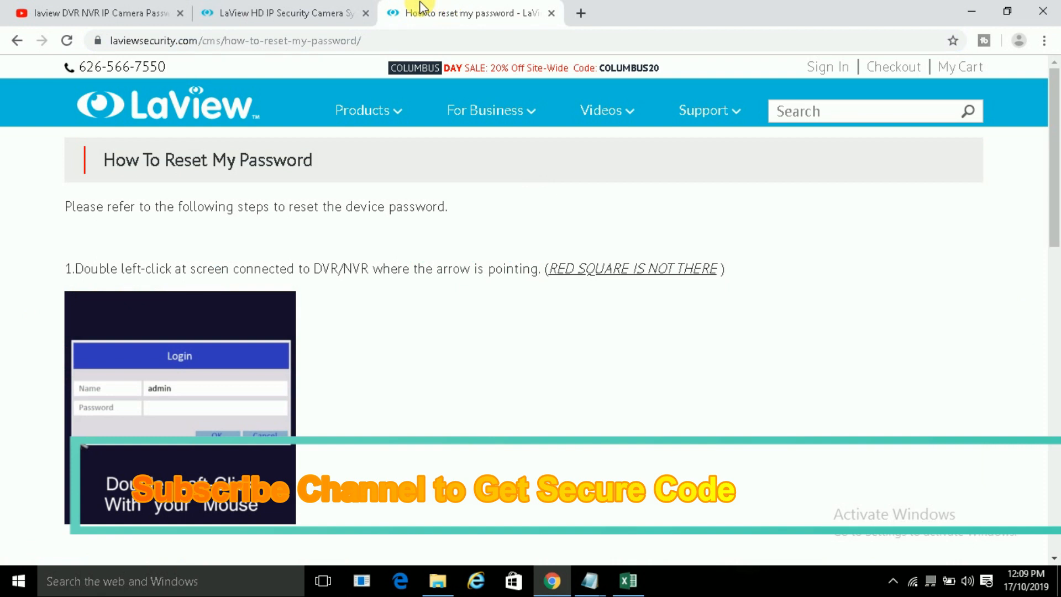
mouse_move(438, 18)
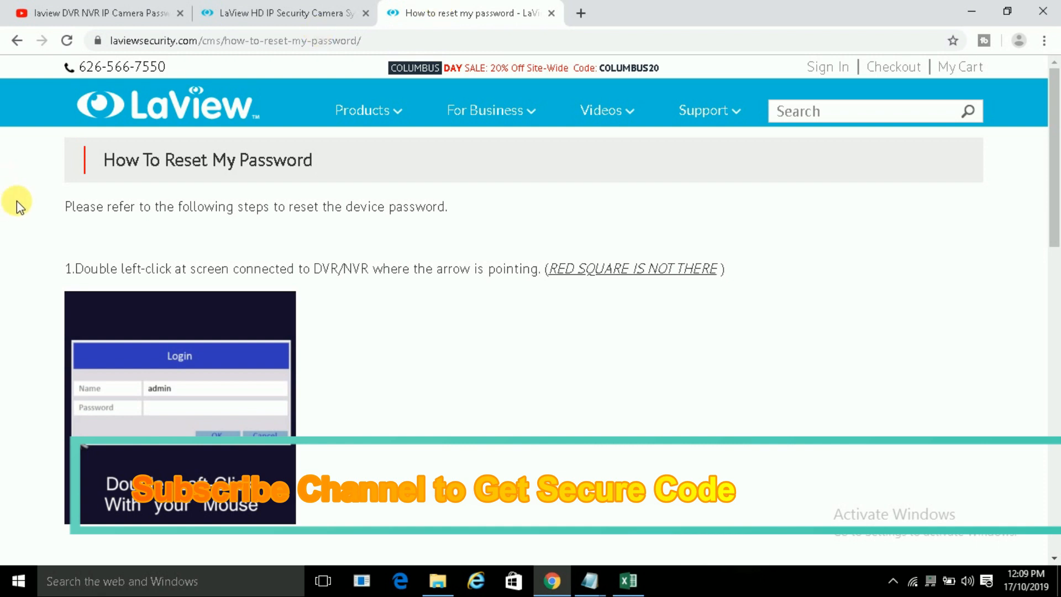
mouse_move(77, 225)
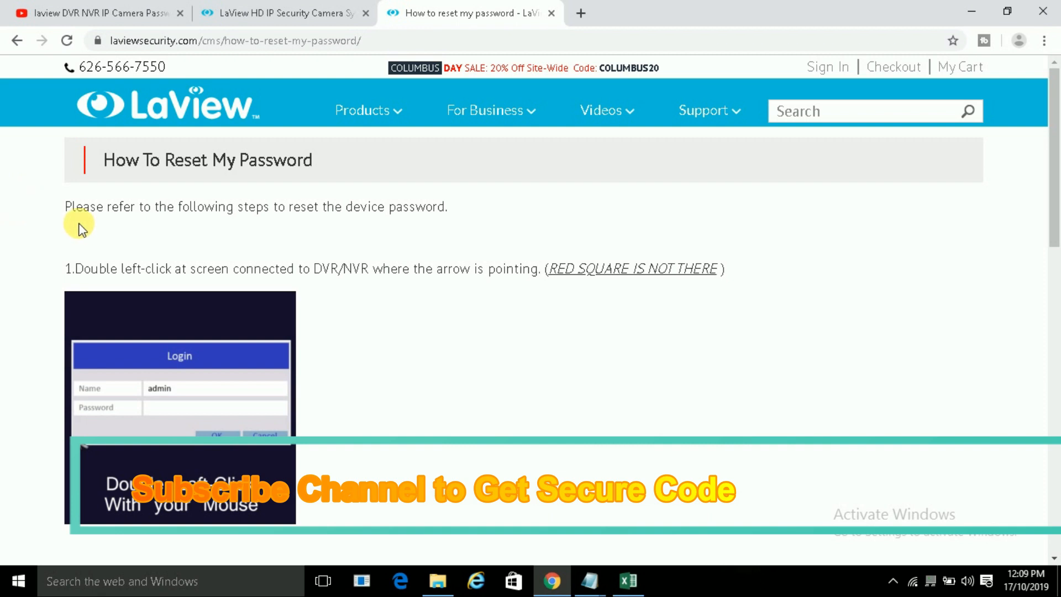
mouse_move(130, 179)
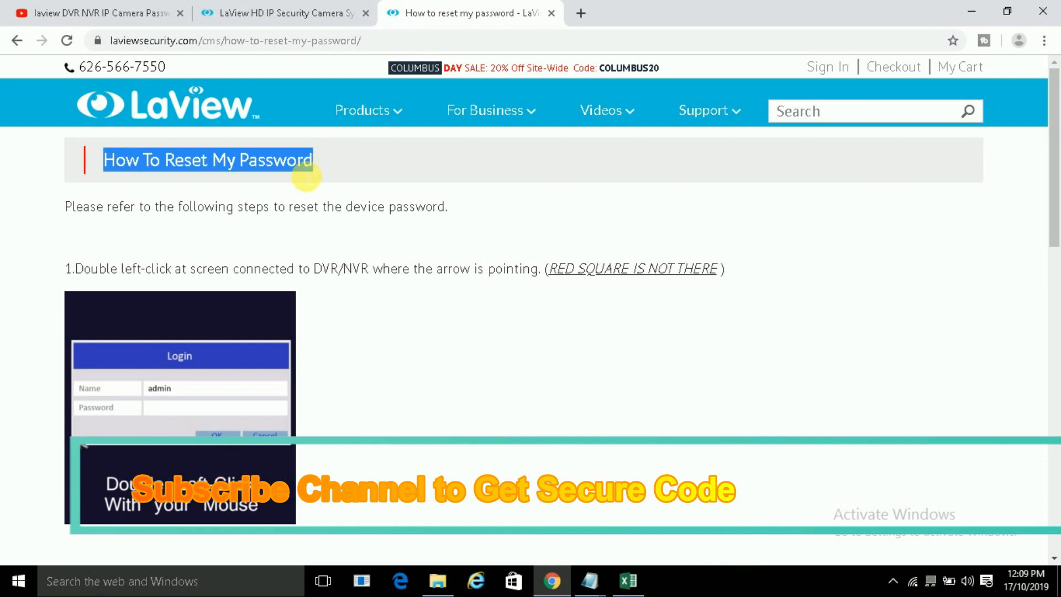
Read the guide's introduction and step 1 with its login screen image.
click(240, 160)
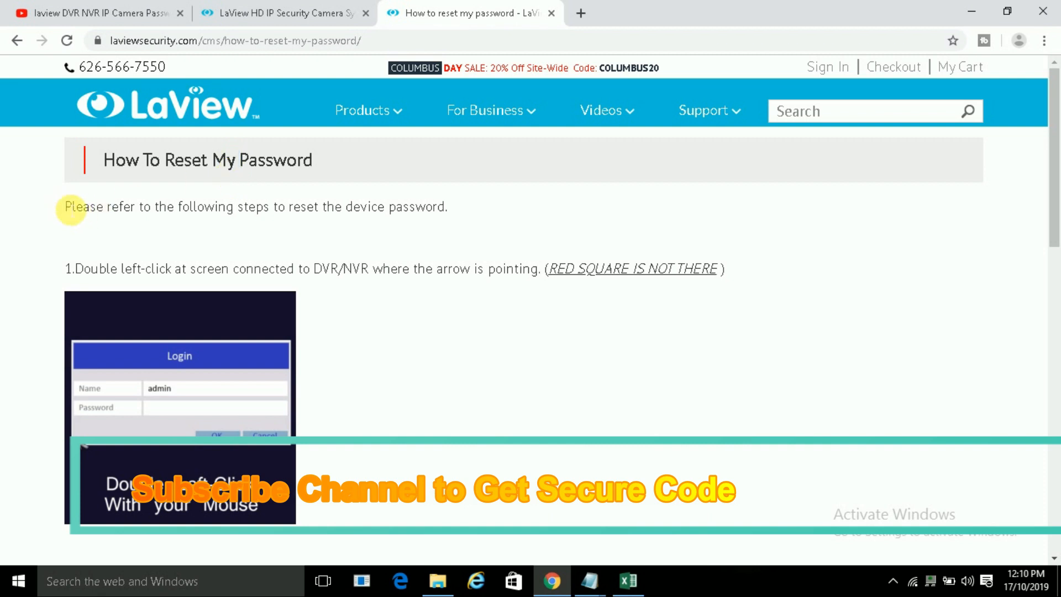
double_click(80, 207)
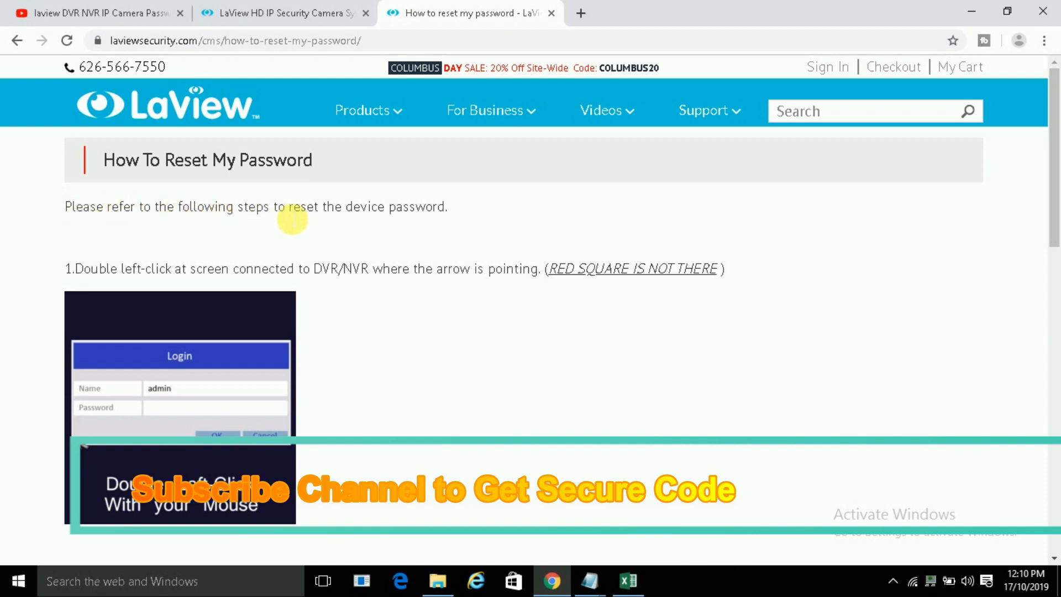
mouse_move(73, 269)
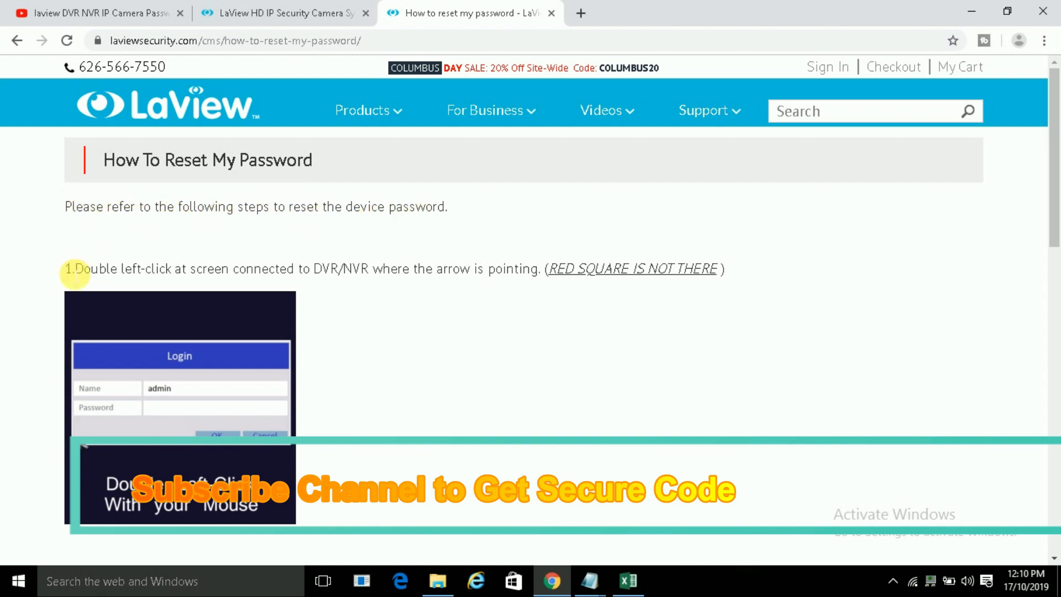
double_click(88, 269)
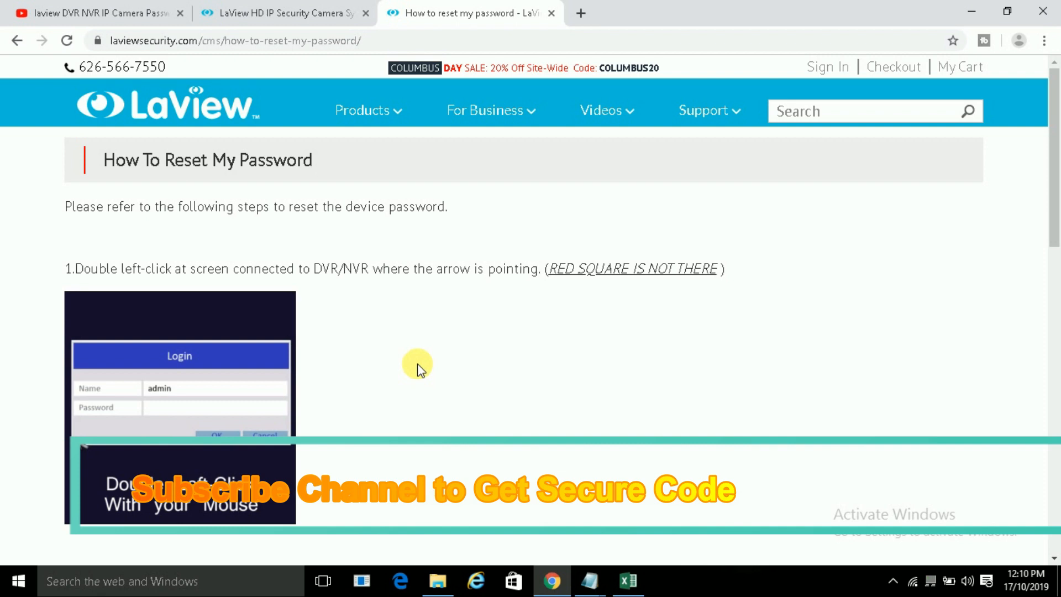
Scroll to step 2's Restore default password dialog showing the Serial No. and step 3's emailing instruction.
scroll(down, 3)
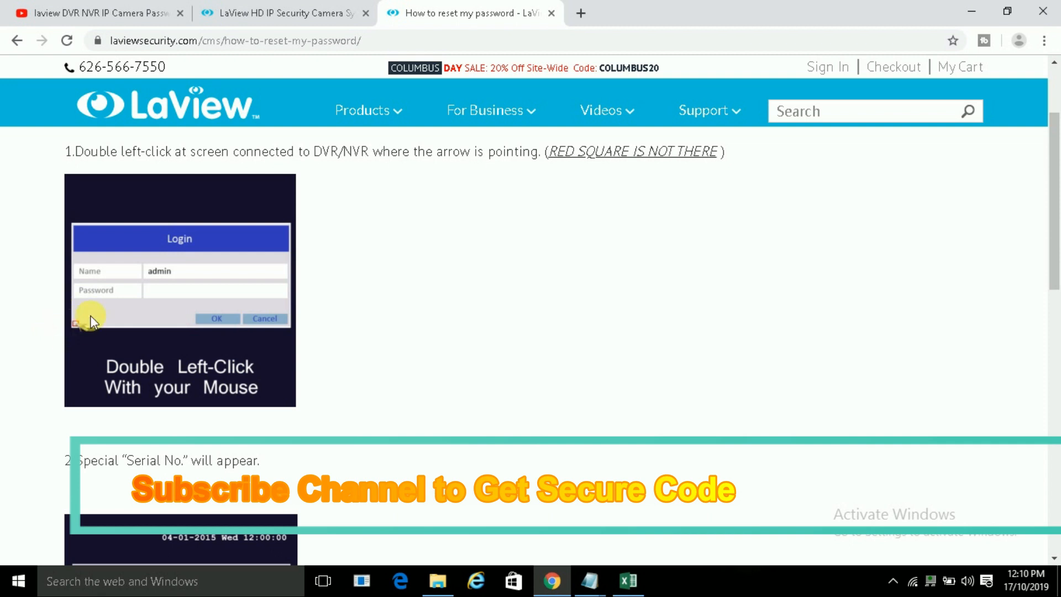
mouse_move(25, 323)
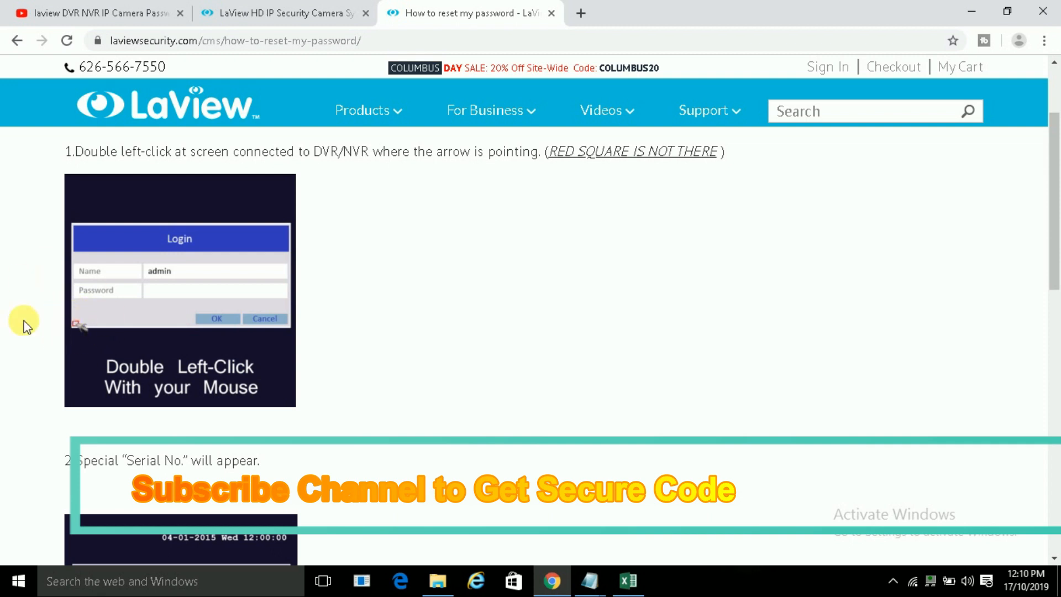
scroll(down, 3)
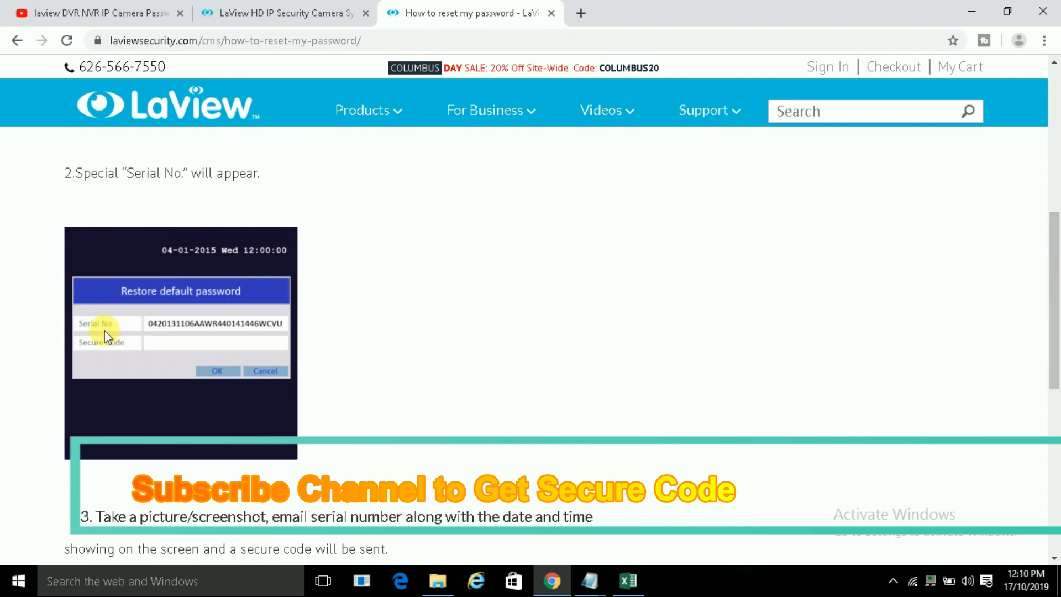
mouse_move(175, 327)
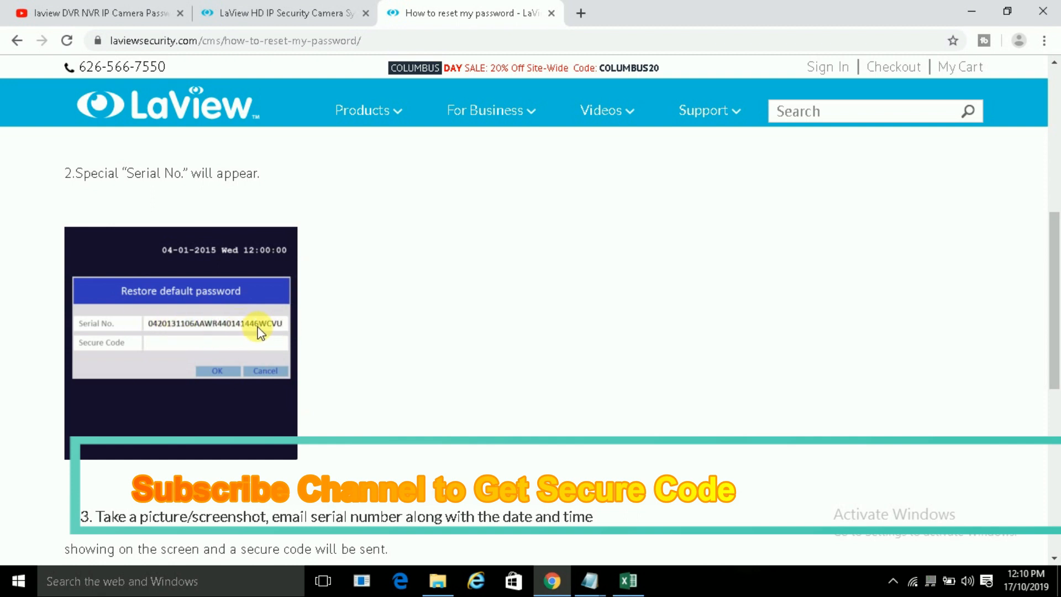
scroll(down, 3)
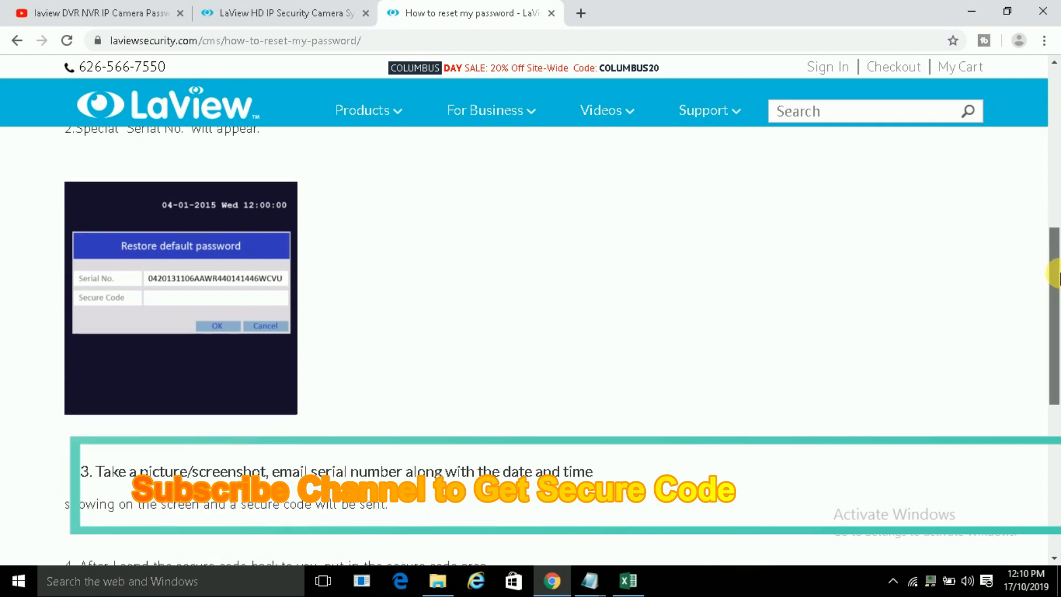
scroll(down, 3)
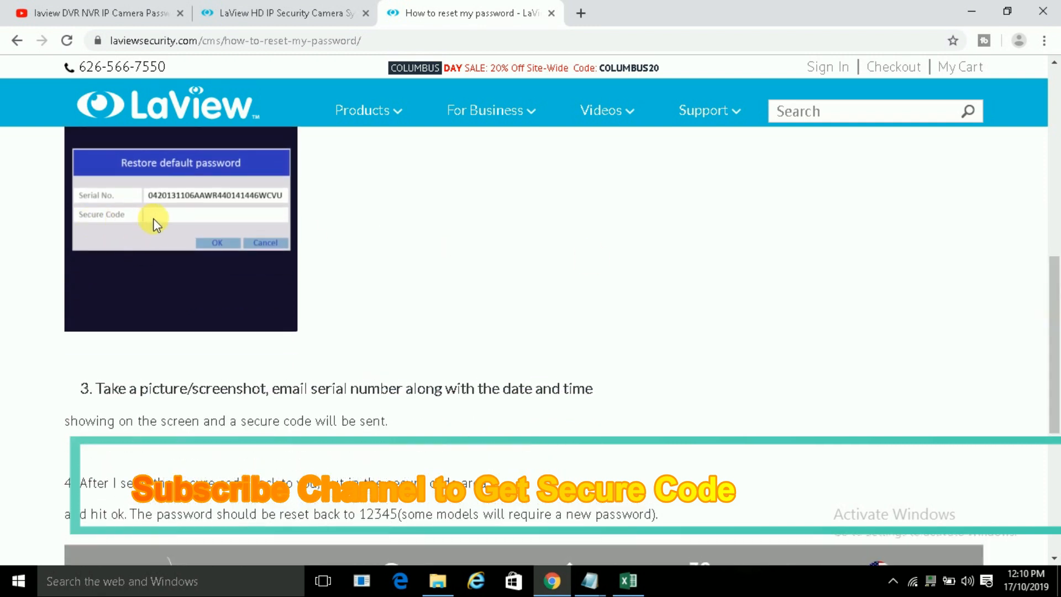
mouse_move(108, 398)
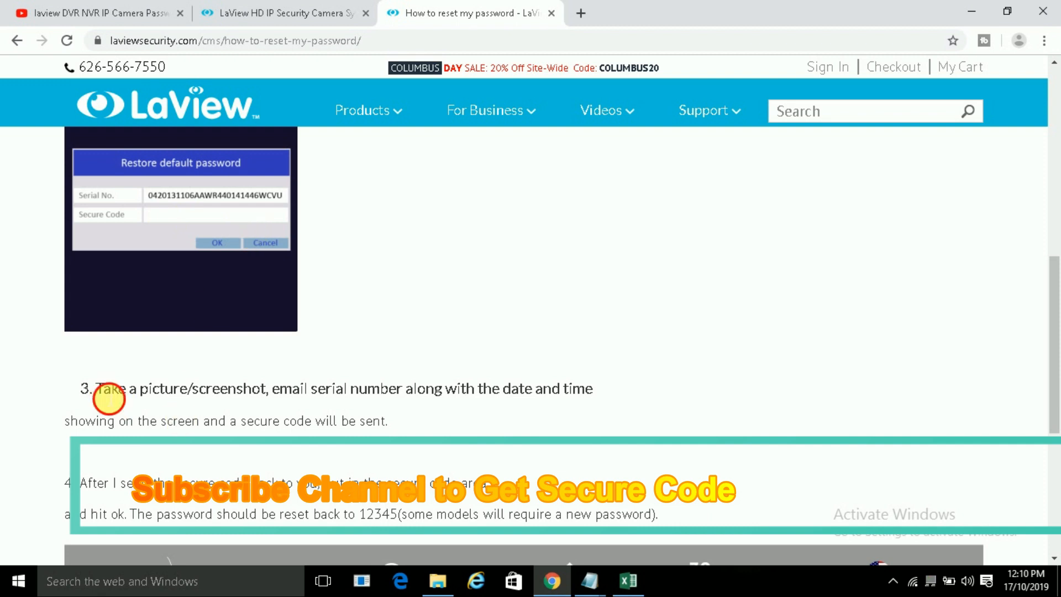
mouse_move(447, 404)
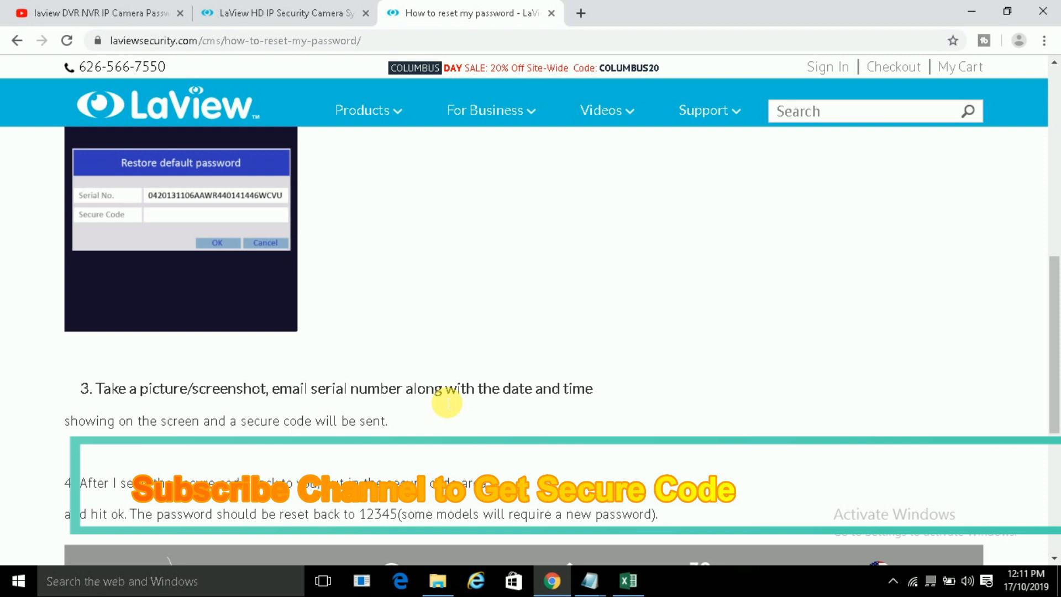
mouse_move(245, 350)
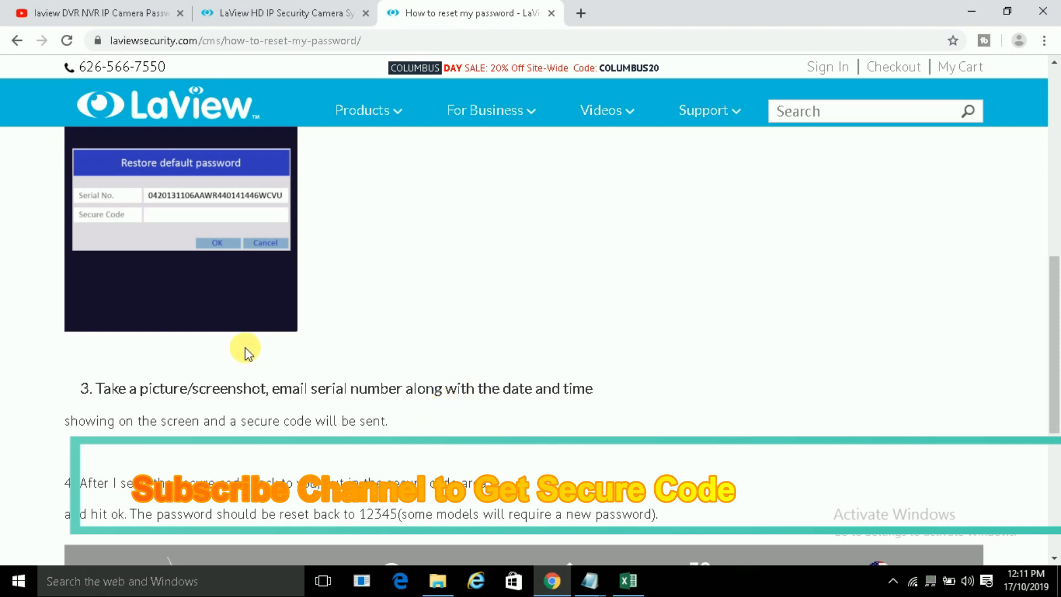
mouse_move(205, 351)
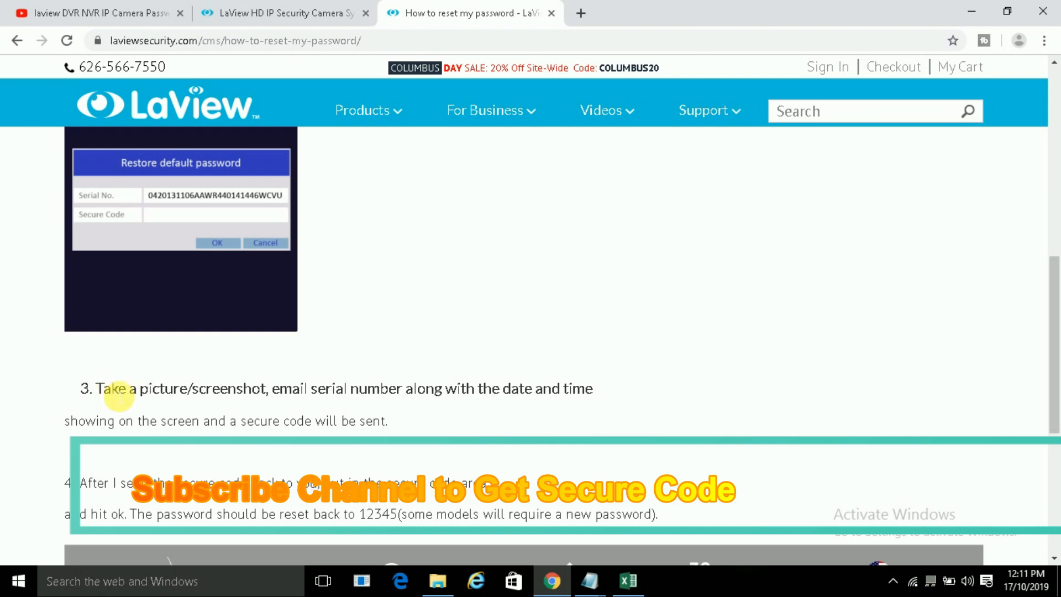
mouse_move(374, 396)
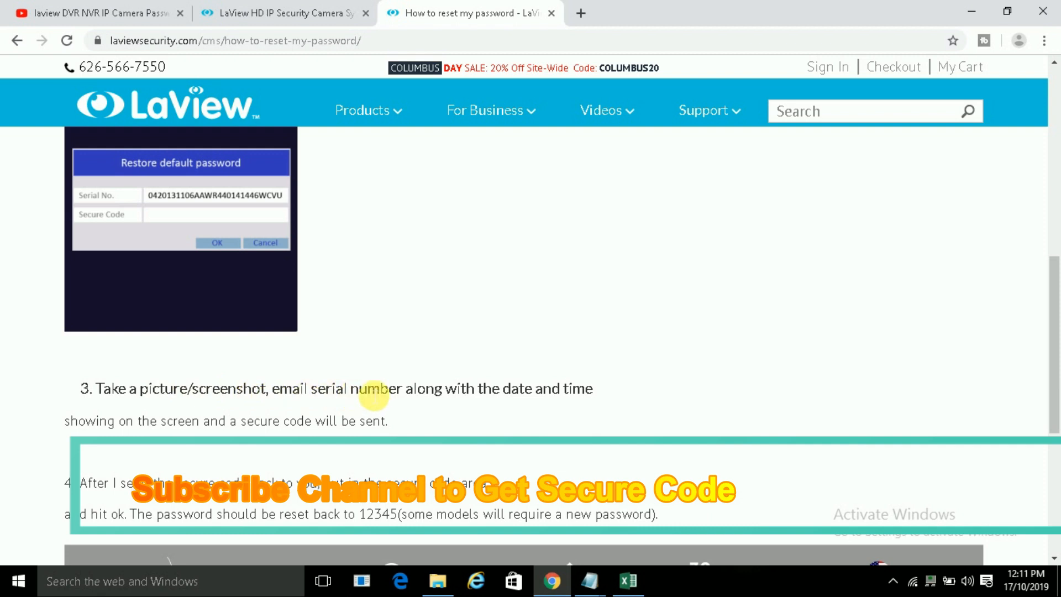
mouse_move(599, 391)
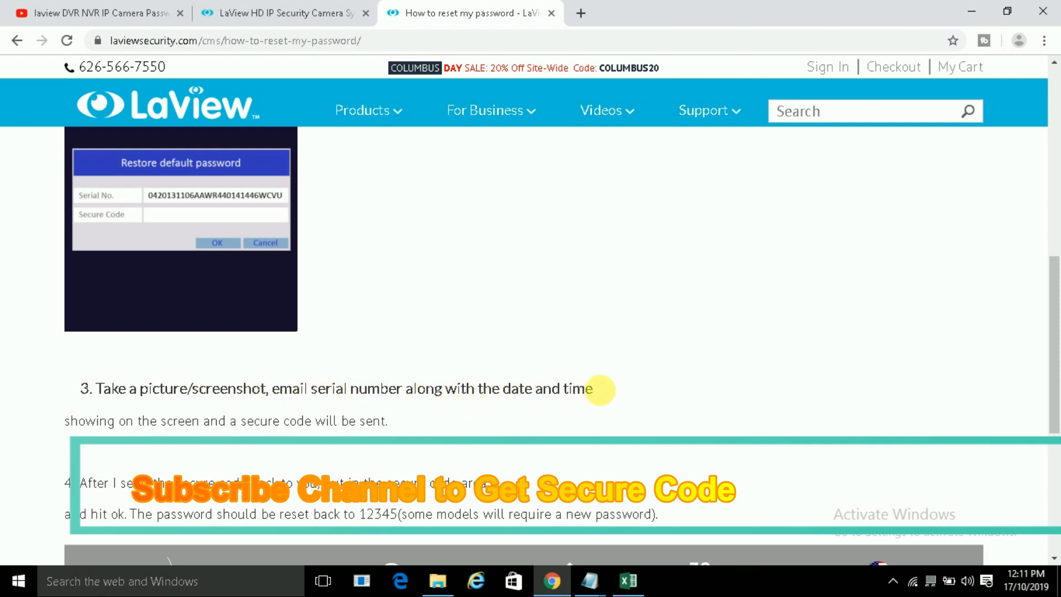
mouse_move(593, 392)
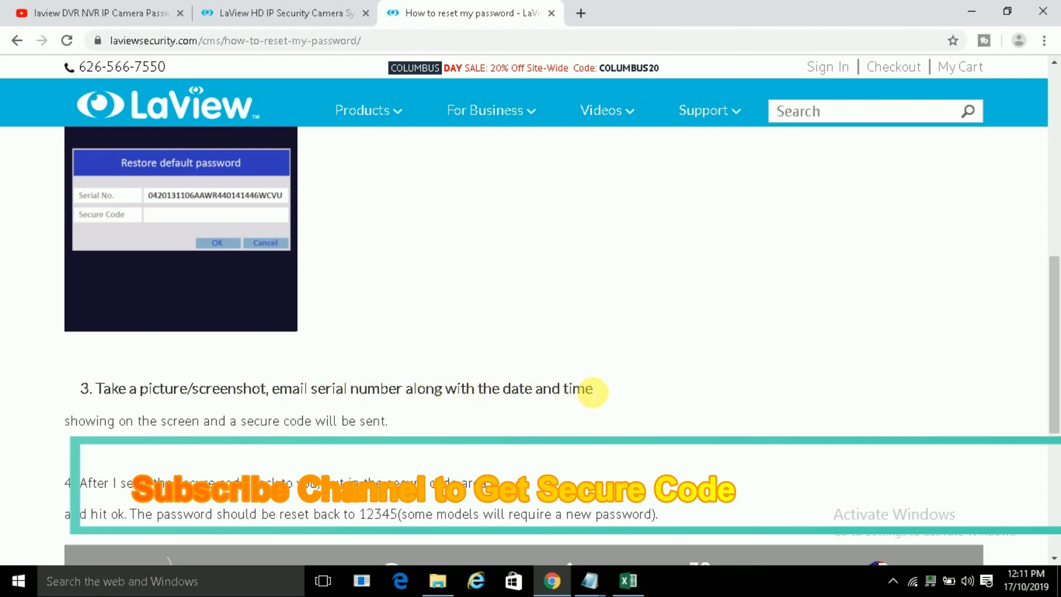
mouse_move(405, 329)
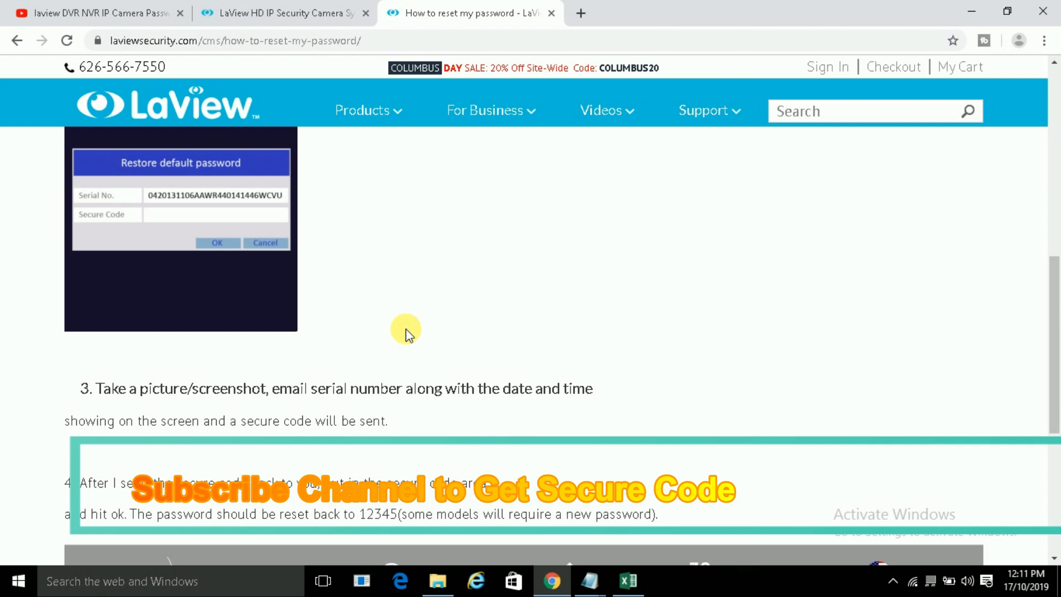
mouse_move(504, 396)
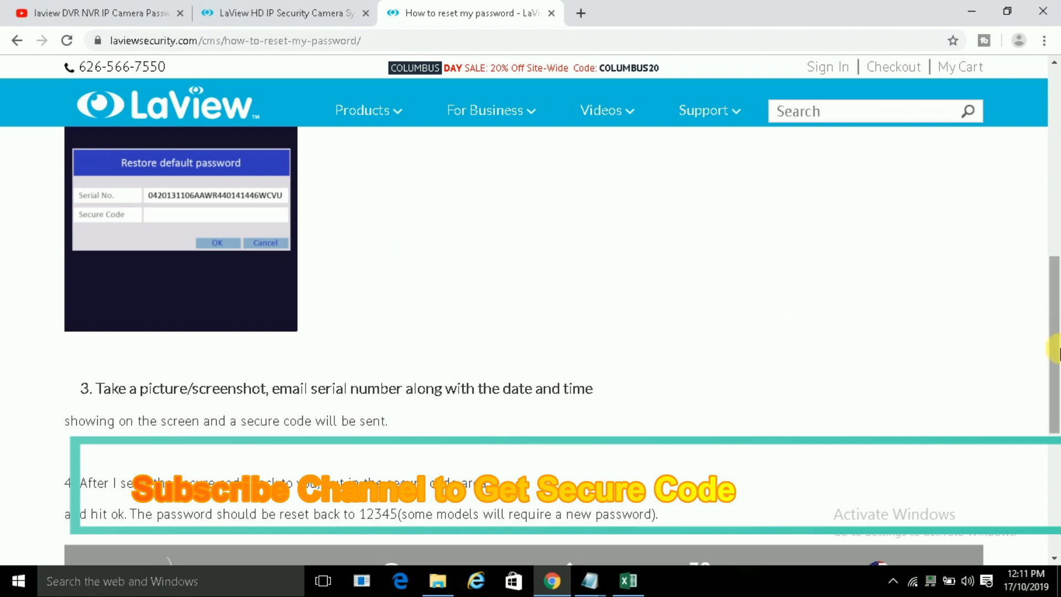
Scroll through step 4's secure-code entry and the footer, then back to the guide's heading.
scroll(down, 3)
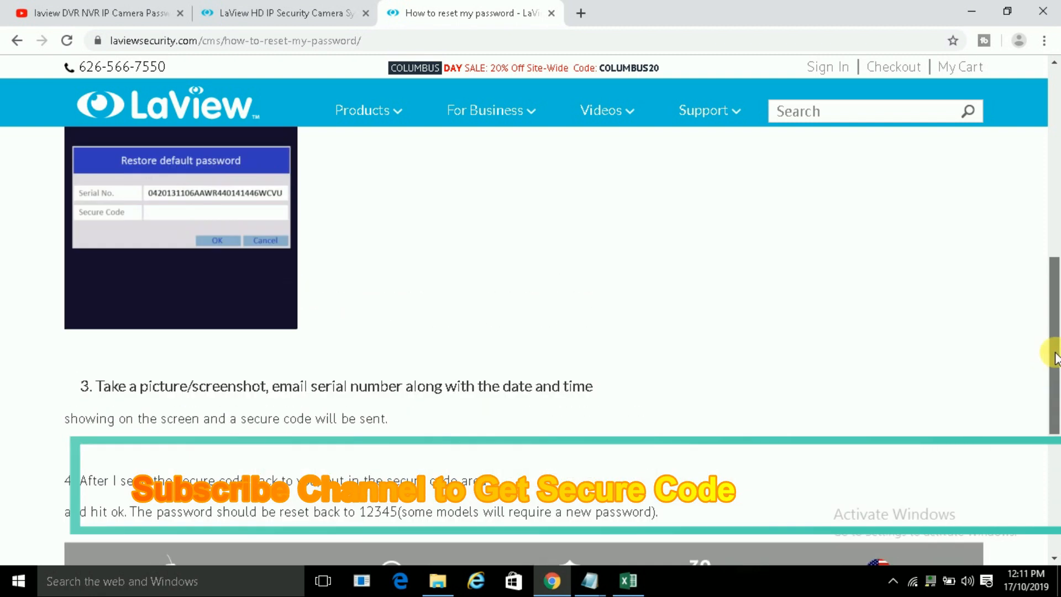
scroll(down, 3)
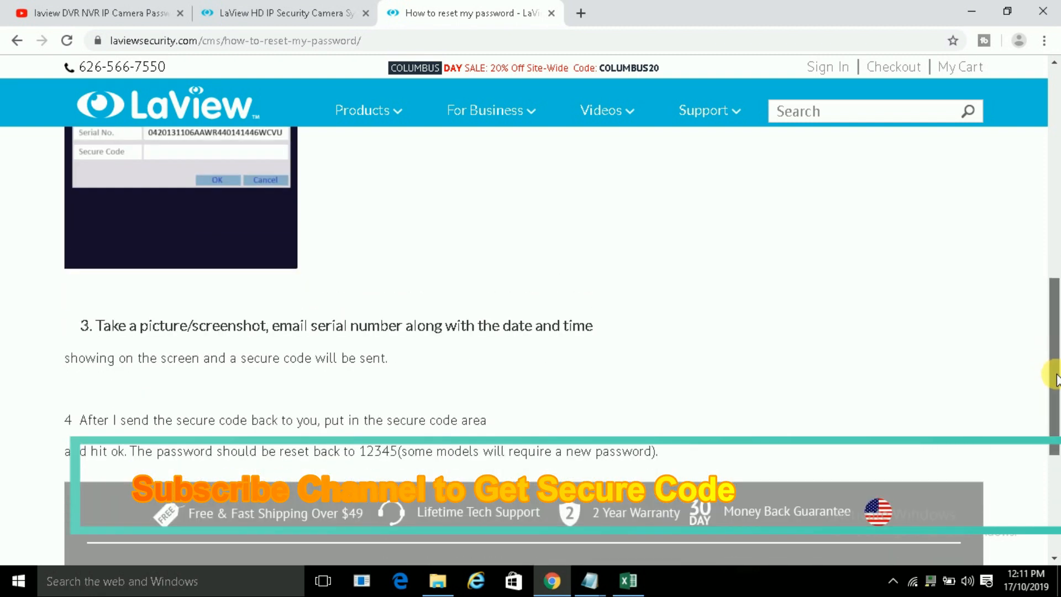
scroll(down, 3)
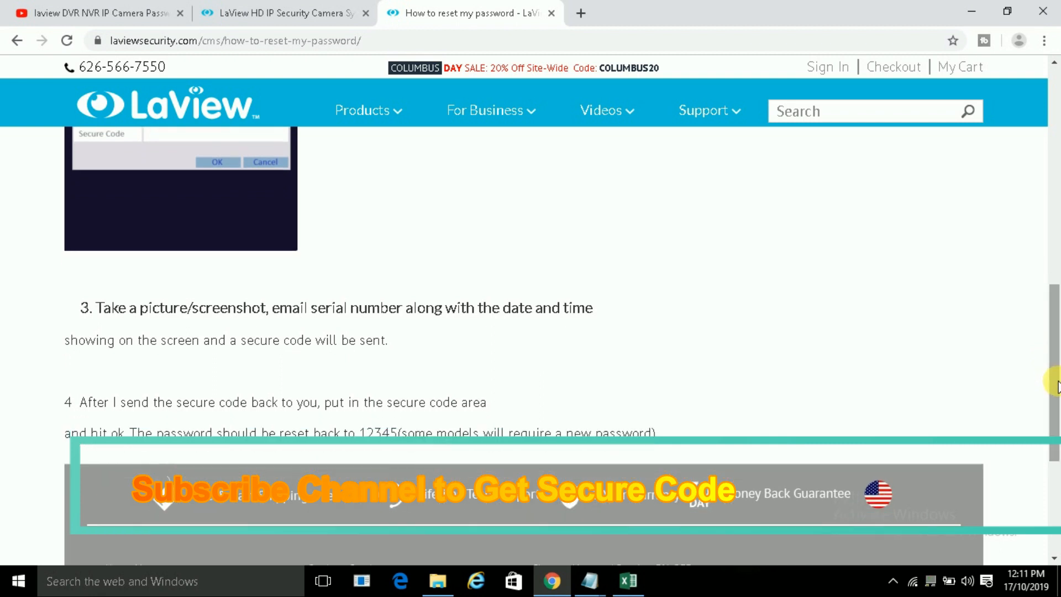
scroll(down, 3)
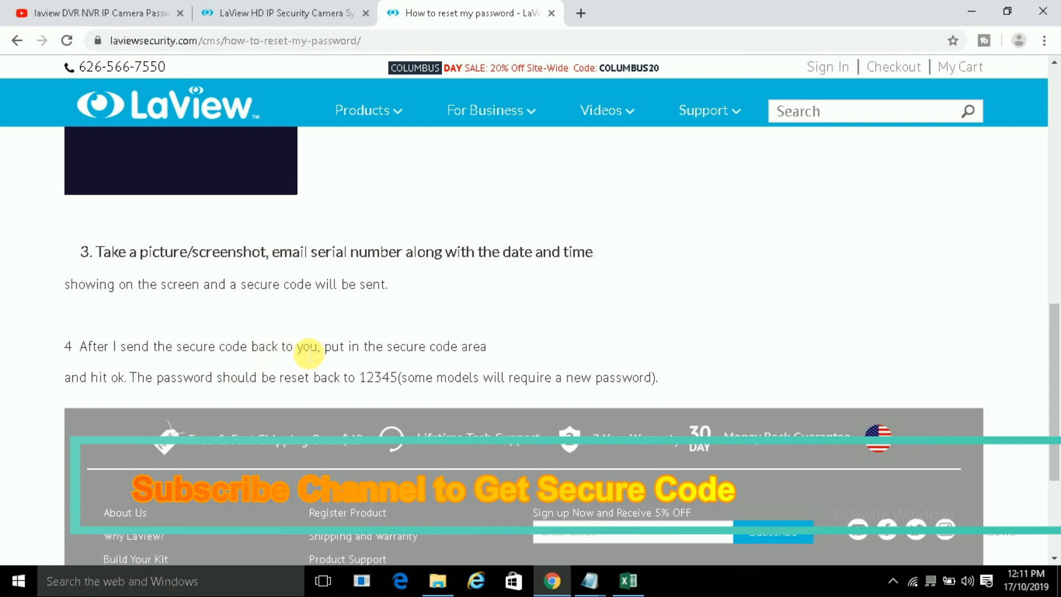
mouse_move(491, 349)
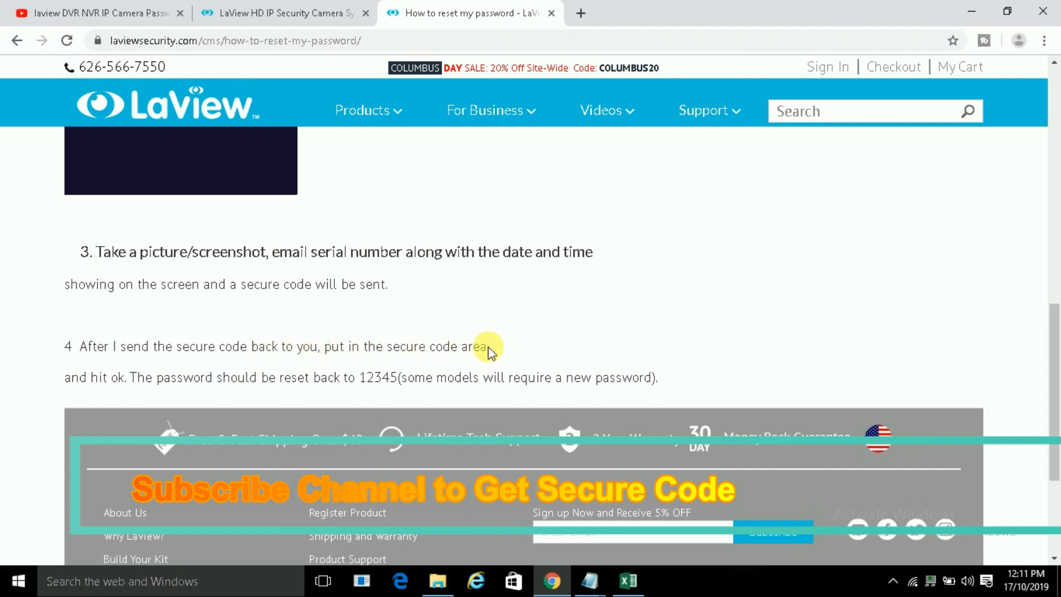
mouse_move(286, 394)
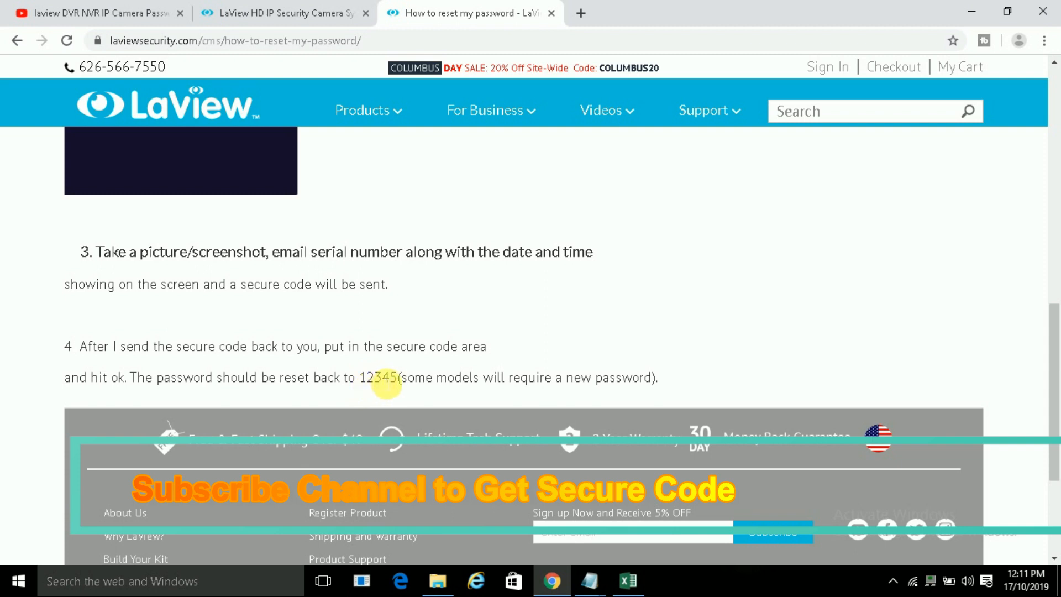
mouse_move(498, 385)
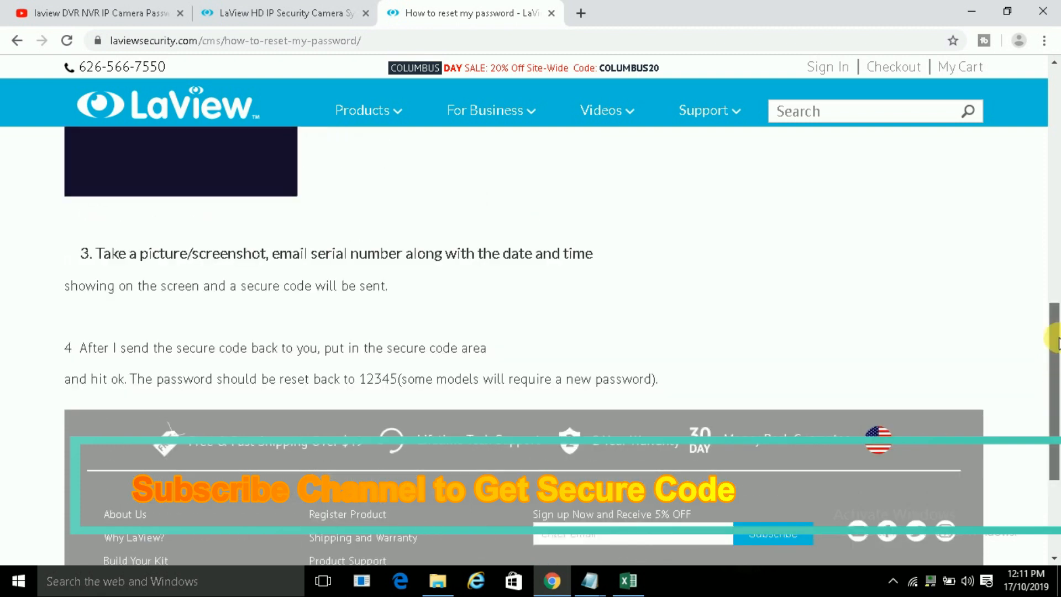
scroll(up, 3)
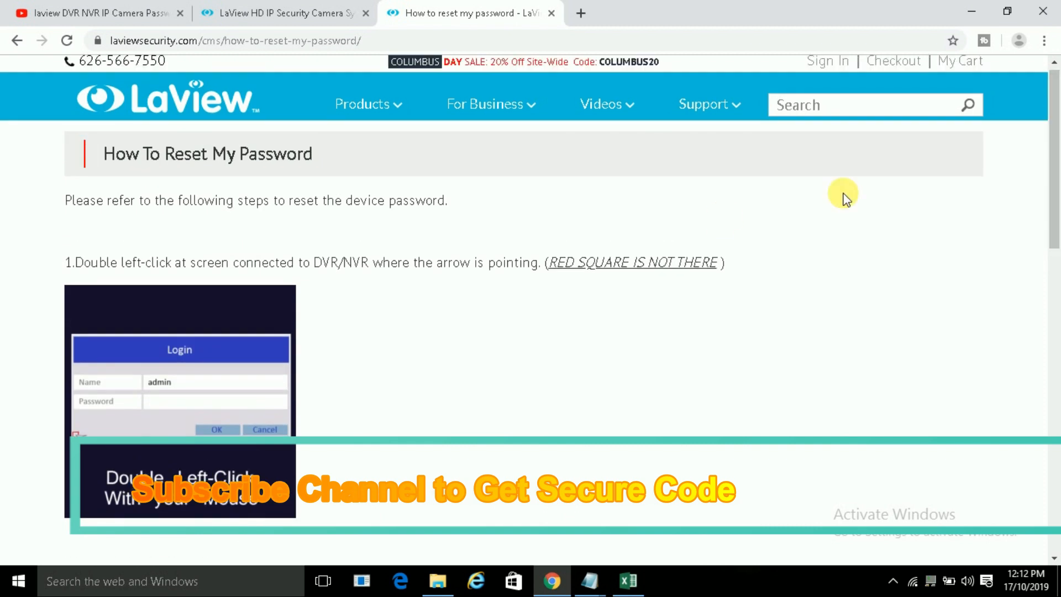
mouse_move(555, 196)
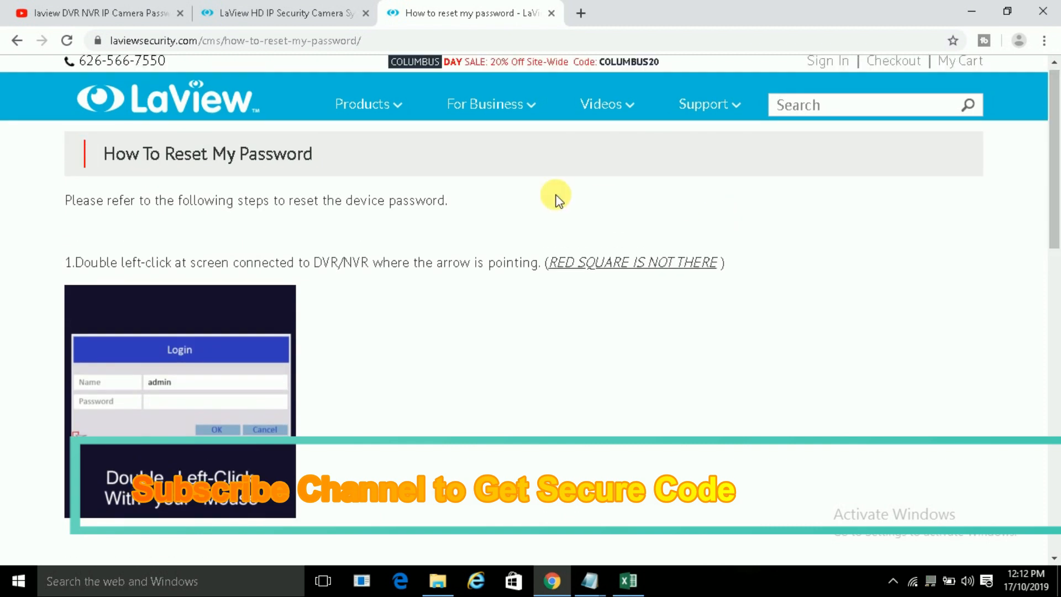